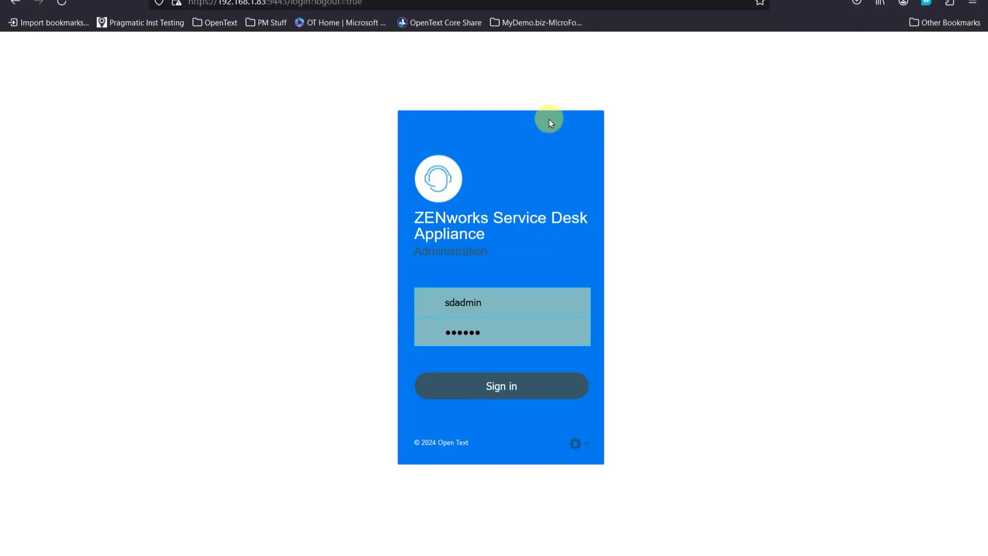
Sign in as sdadmin to reach the appliance home page showing version 24.1.
click(501, 386)
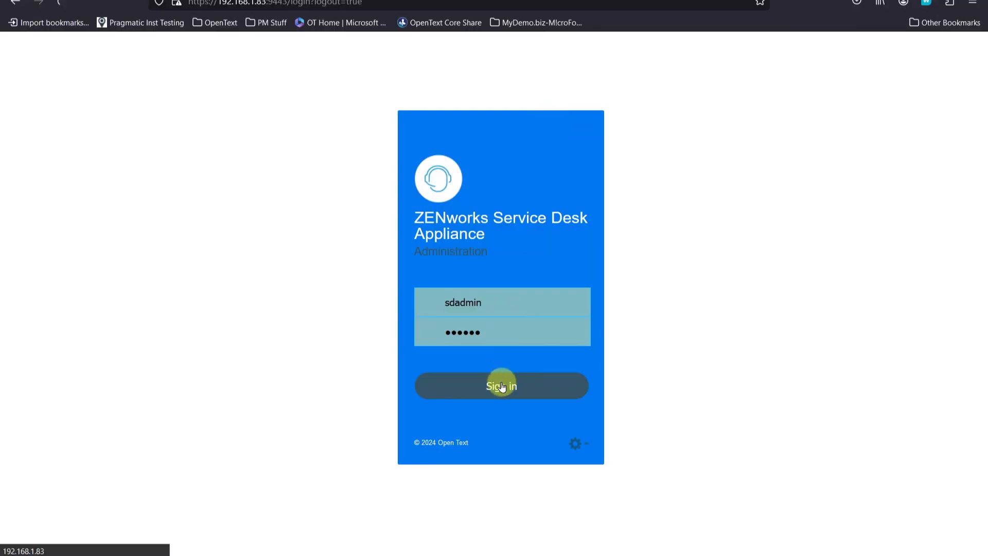
click(500, 385)
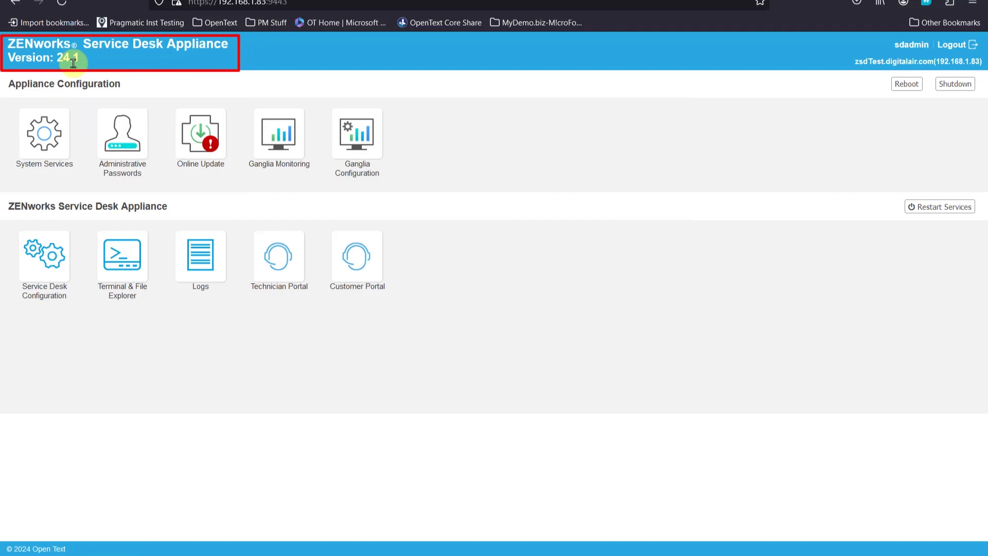
Open Online Update to list needed patches, including the Service Desk 24.2 release.
click(199, 133)
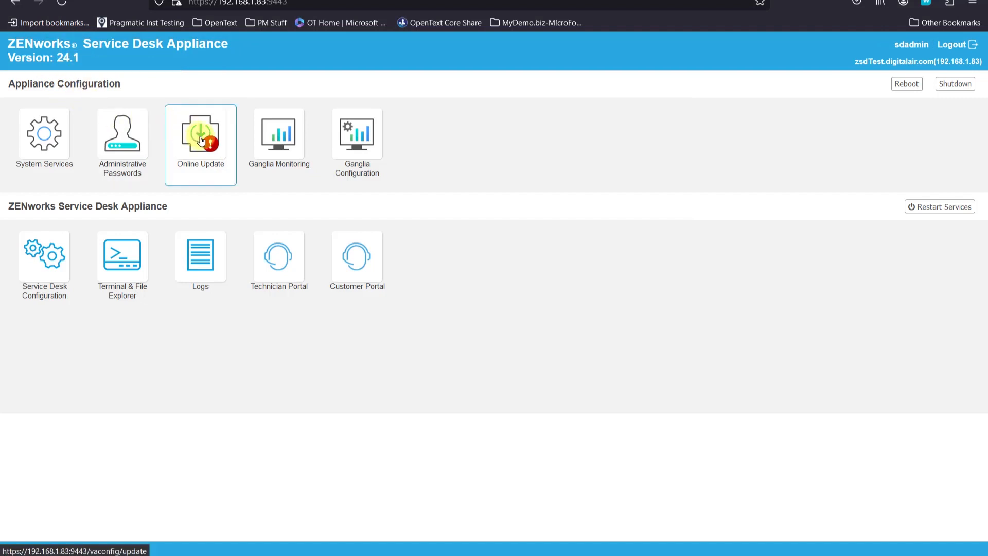
click(200, 133)
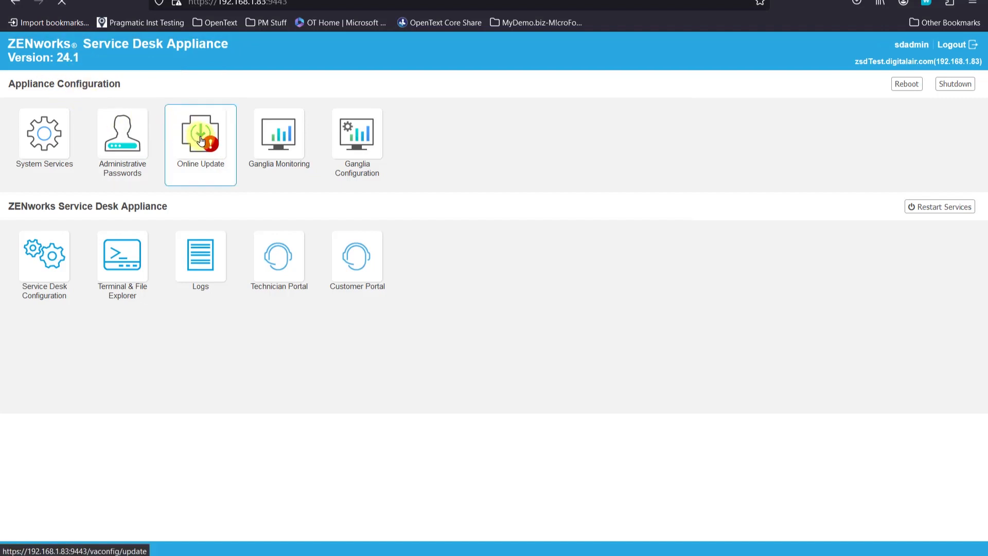
click(199, 133)
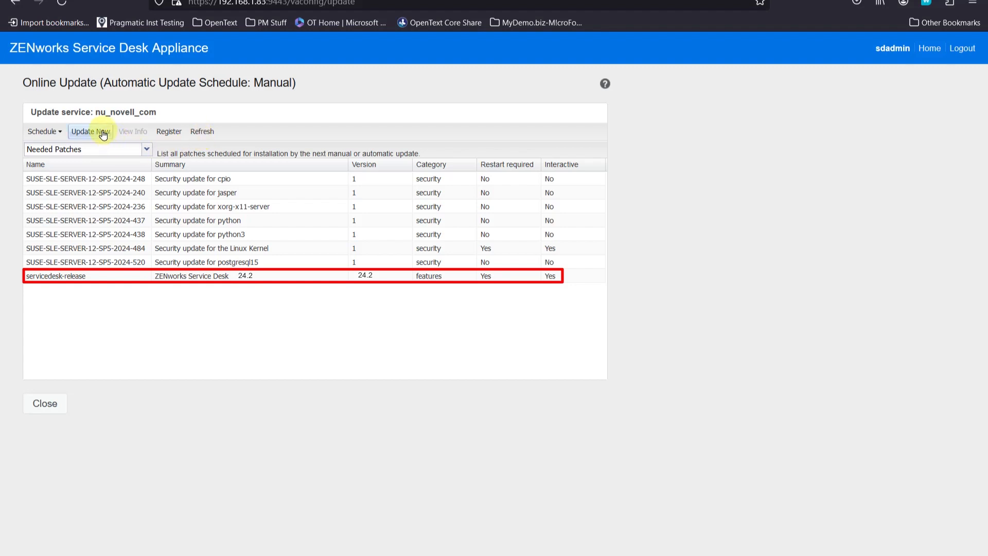
Run Update Now and confirm, installing every needed patch including Service Desk 24.2.
click(90, 131)
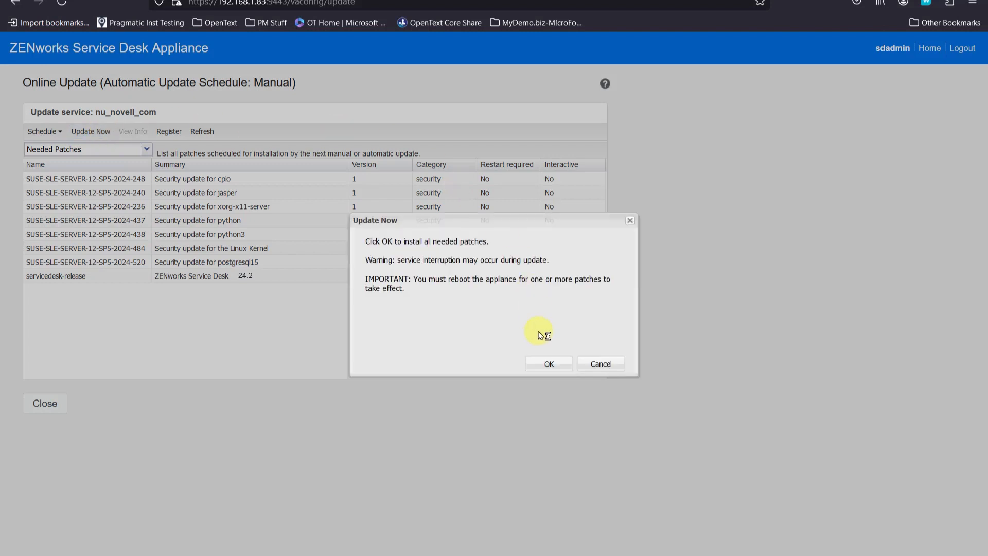
click(548, 364)
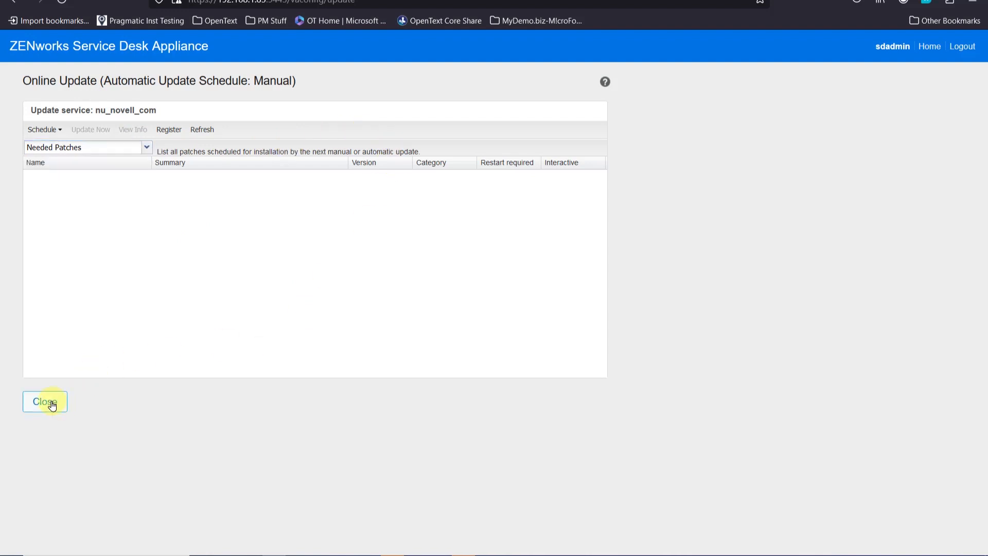
Return to the appliance home and confirm the Reboot Needed restart.
click(44, 402)
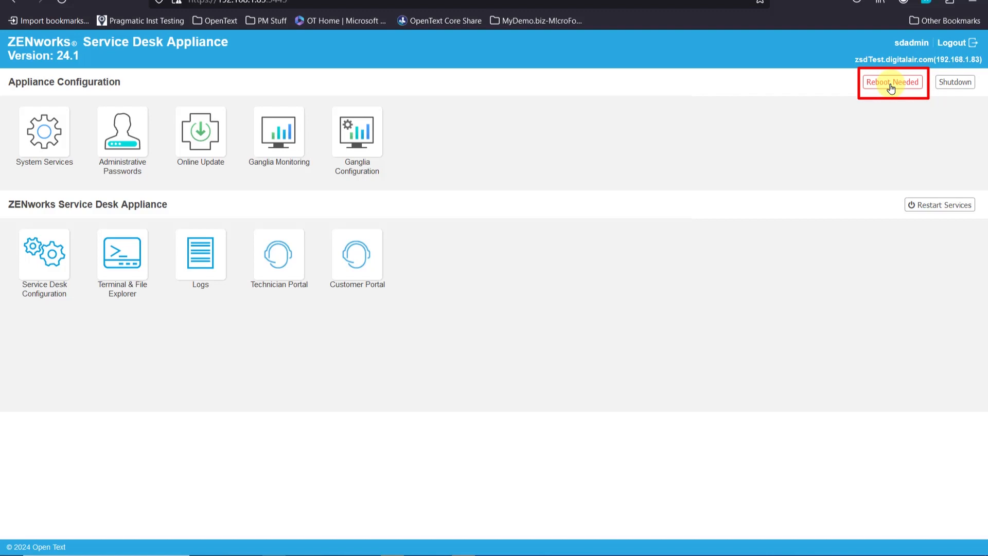
click(891, 82)
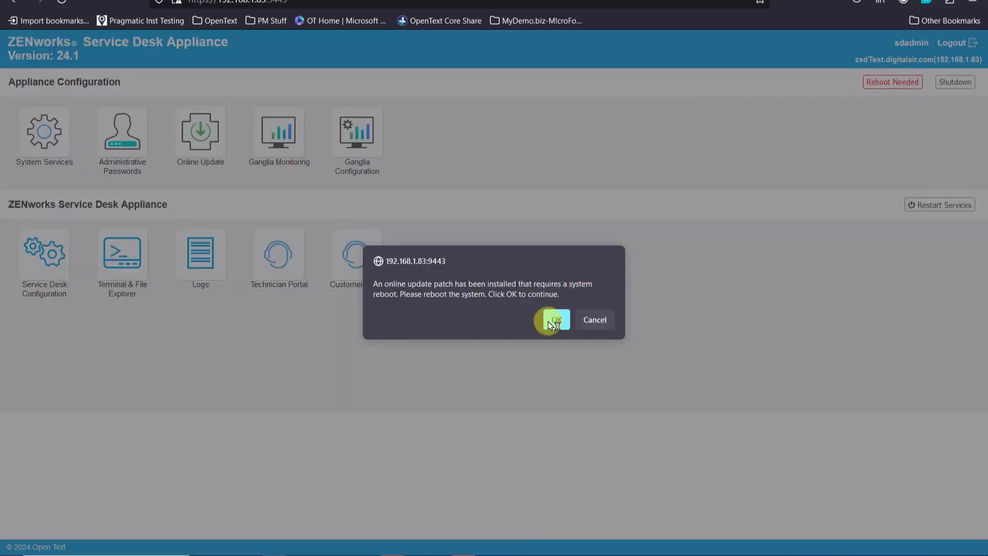
click(553, 319)
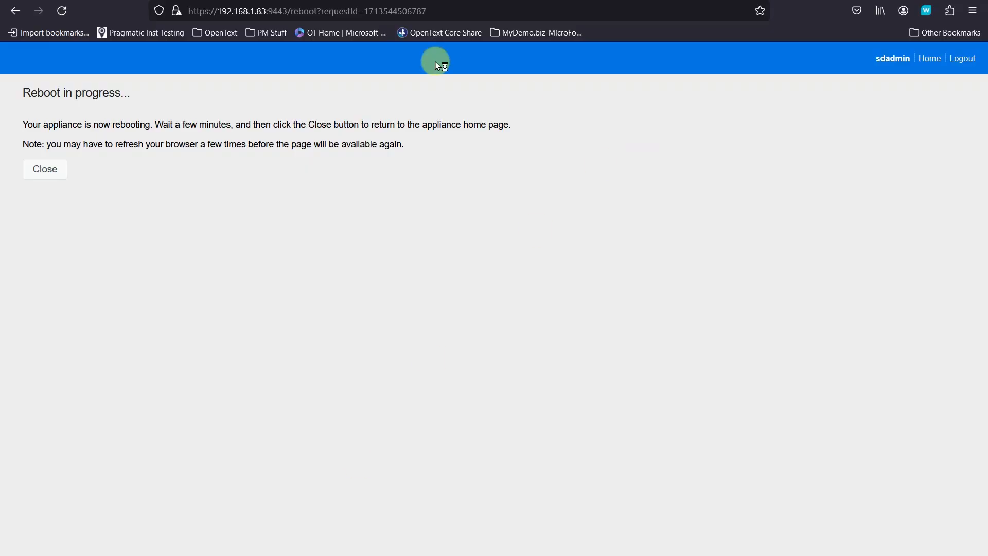
Close the Reboot in progress page while the appliance restarts.
click(306, 11)
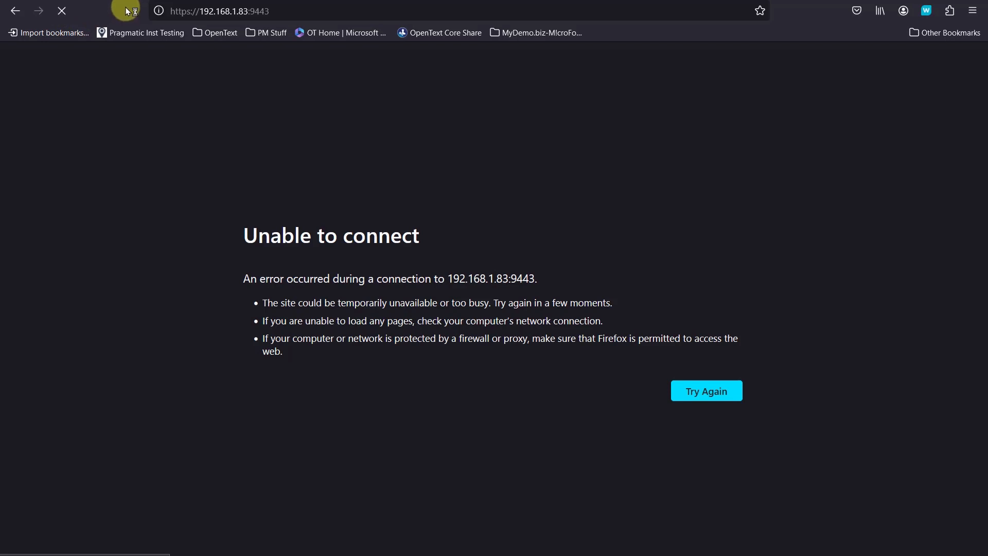
Reload the page and sign in with the saved sdadmin login, confirming version 24.2.
click(705, 390)
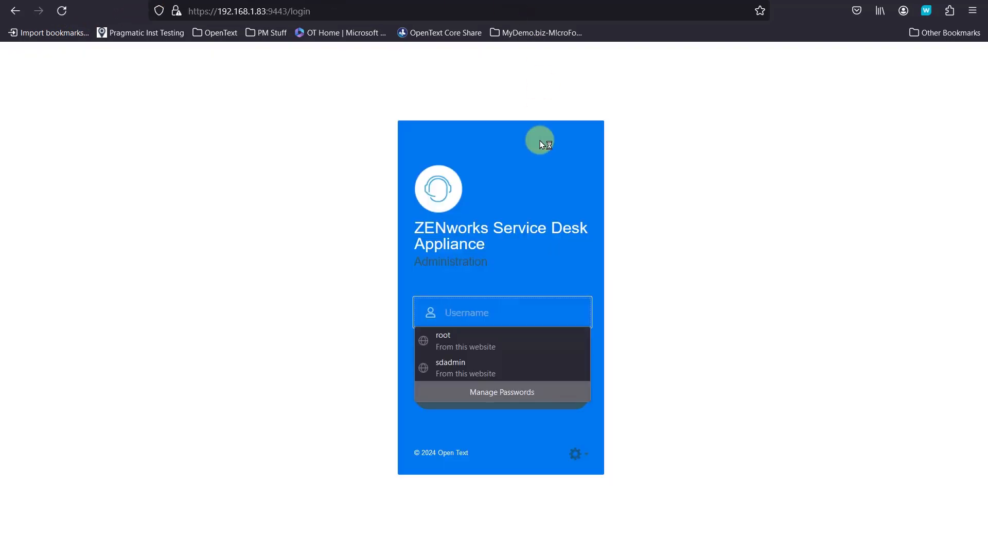
click(501, 313)
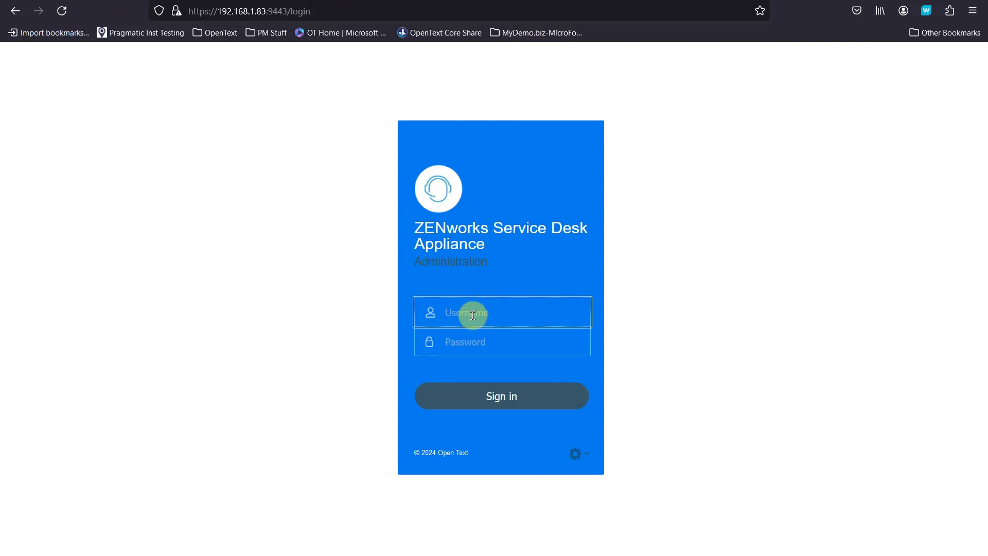
text(sda)
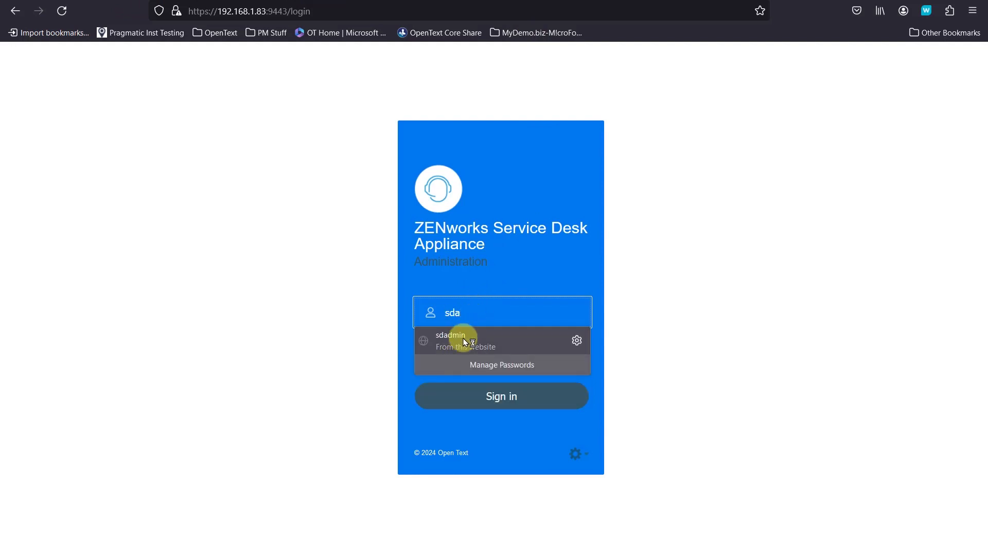
click(451, 341)
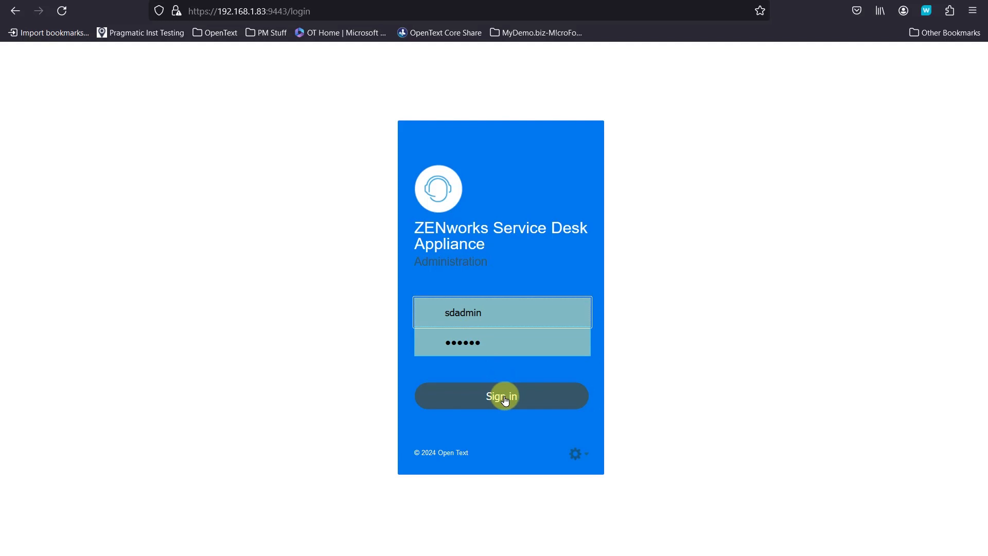
click(502, 396)
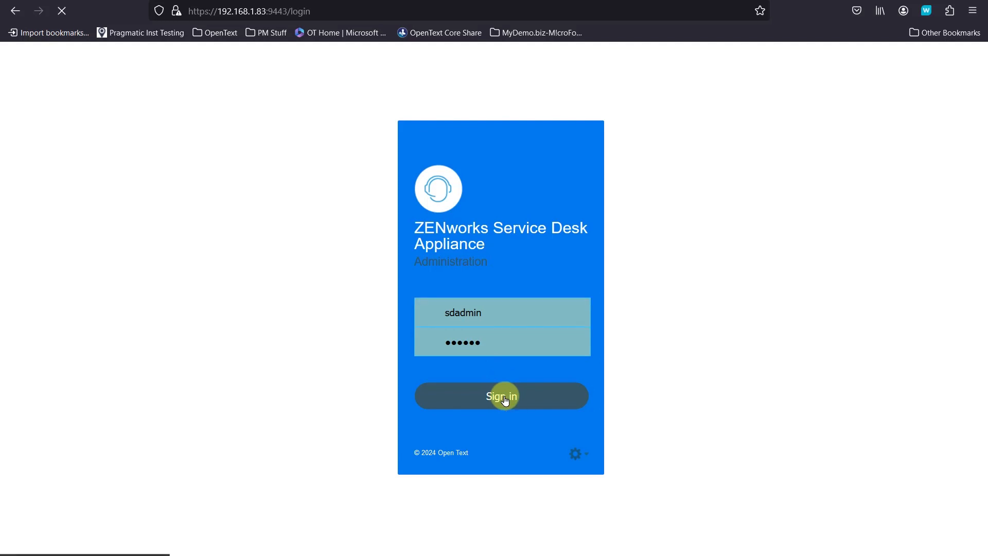
click(501, 396)
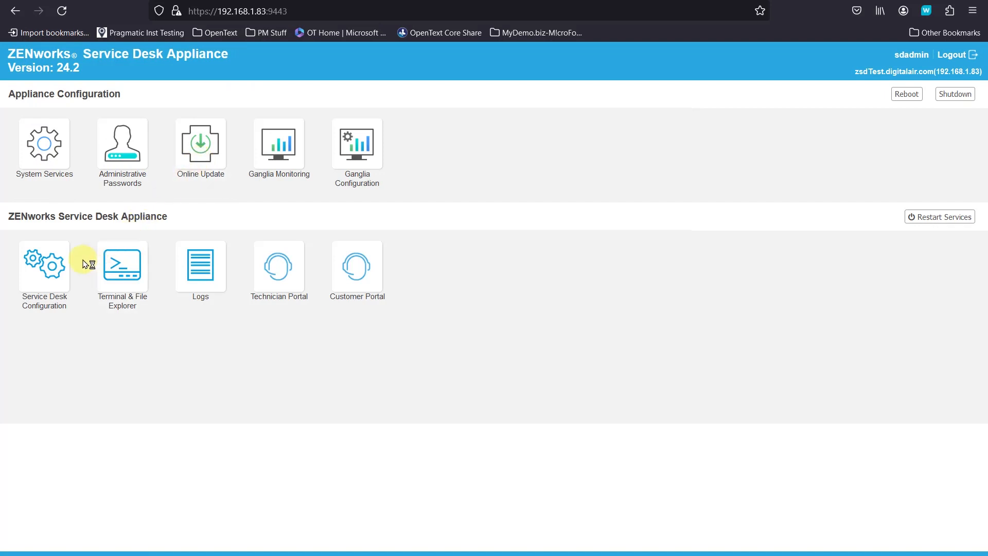
Launch the Technician Portal so Application Setup upgrades the database to 24.2.
click(279, 266)
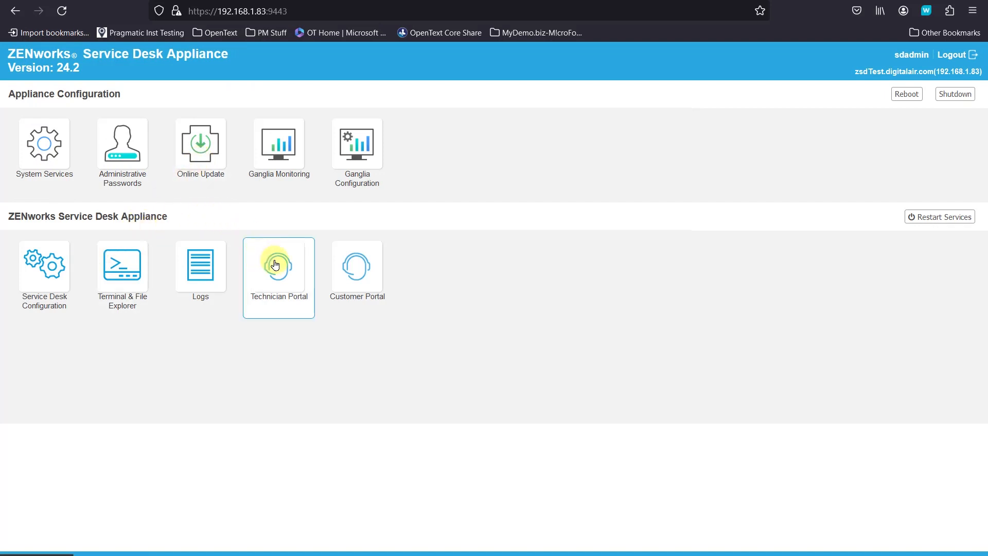
click(278, 264)
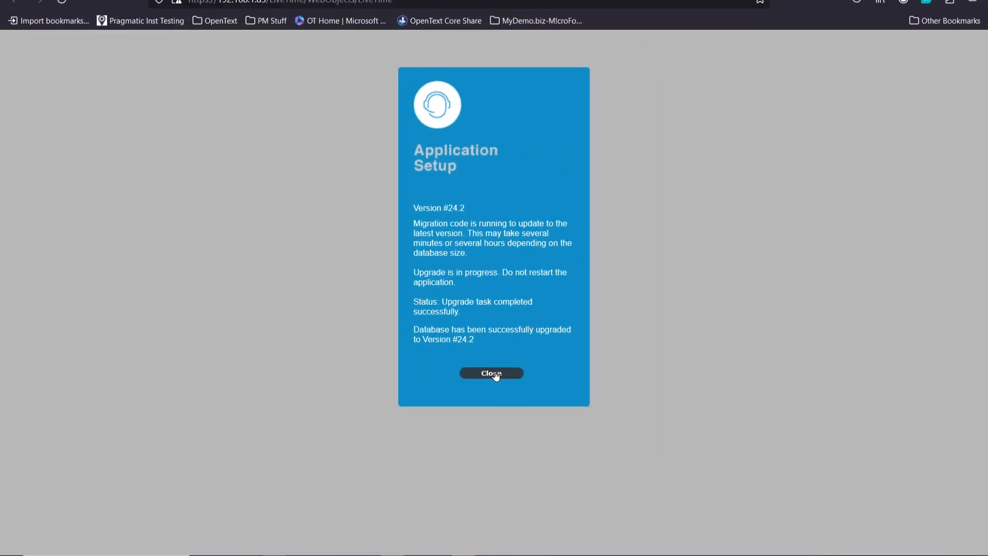
Log in as supervisor, save the password, and permanently dismiss Getting Started.
click(490, 373)
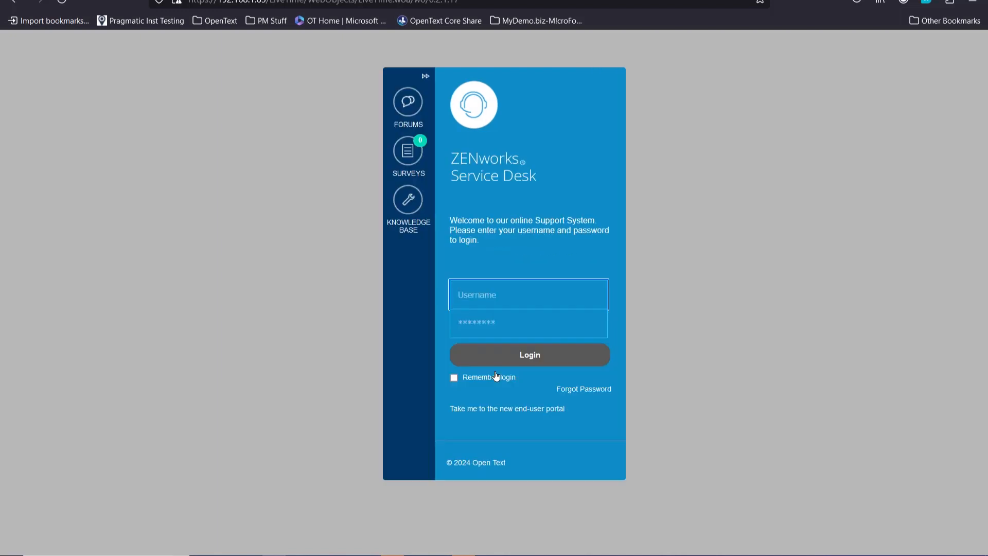
text(super)
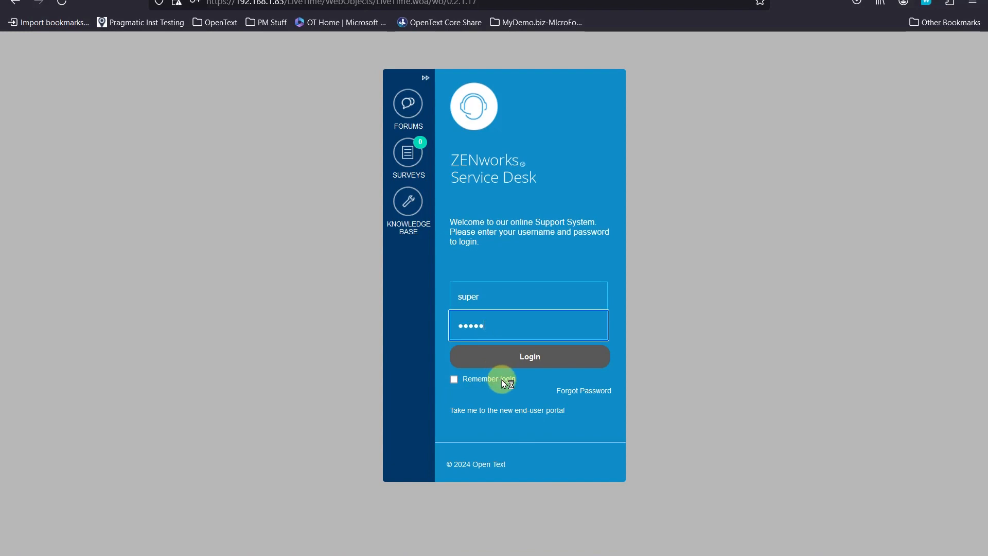
click(529, 356)
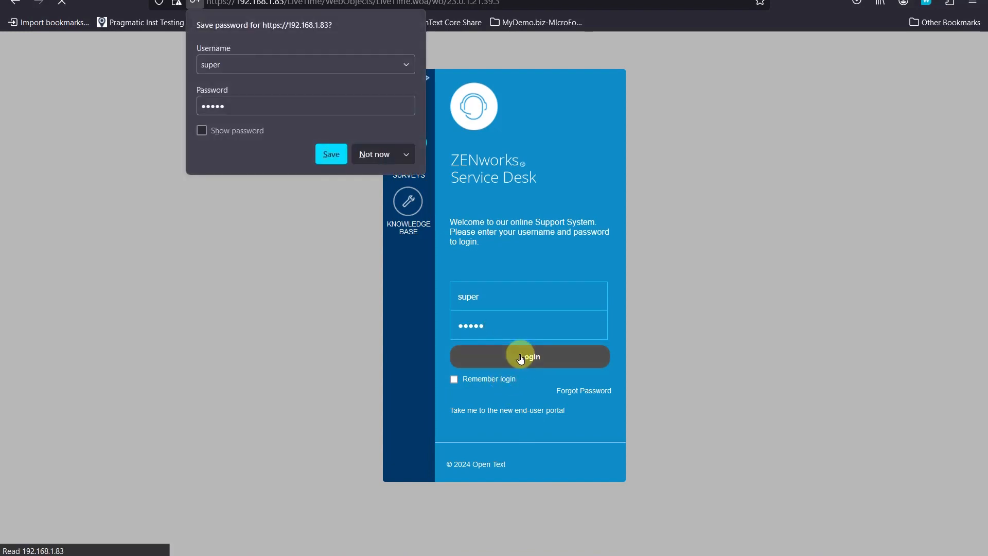
click(528, 356)
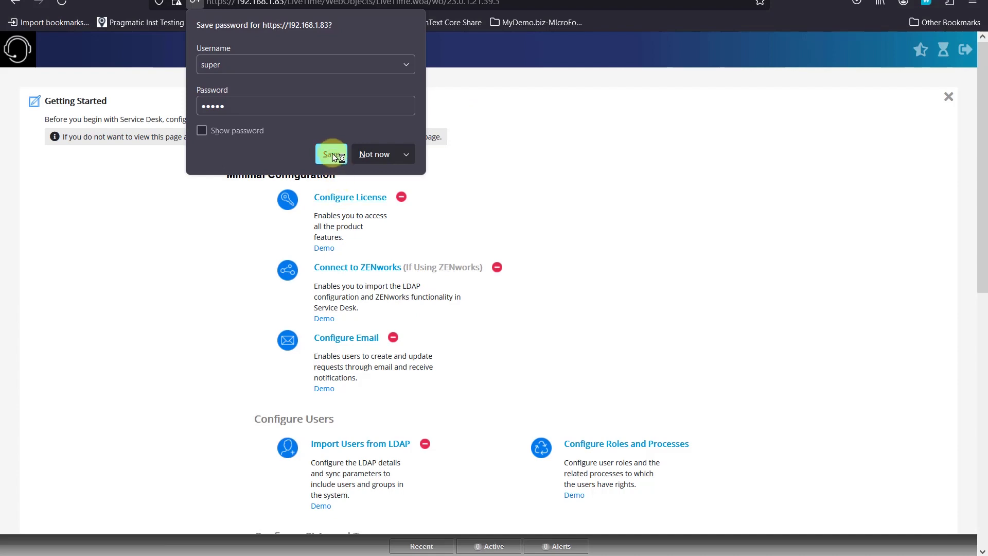
click(331, 154)
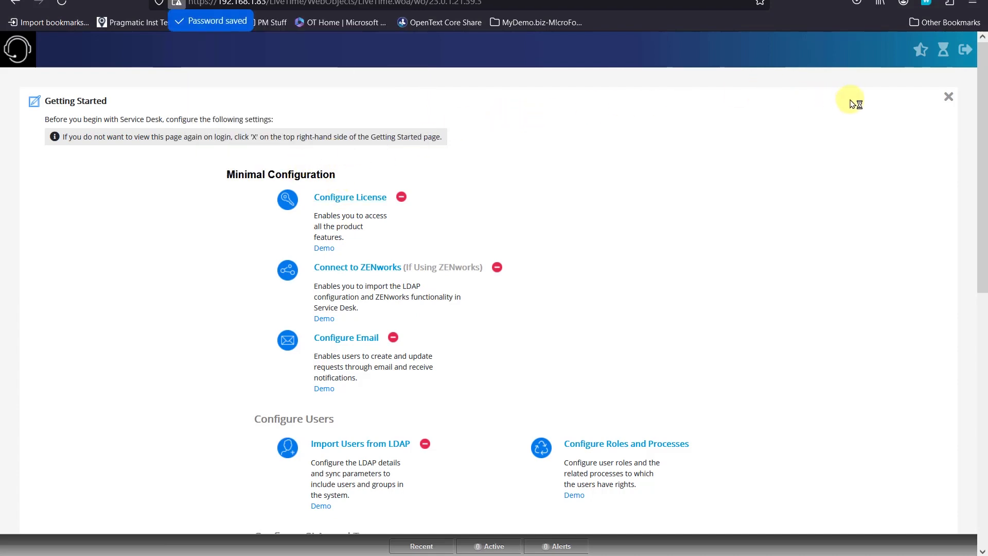
click(947, 97)
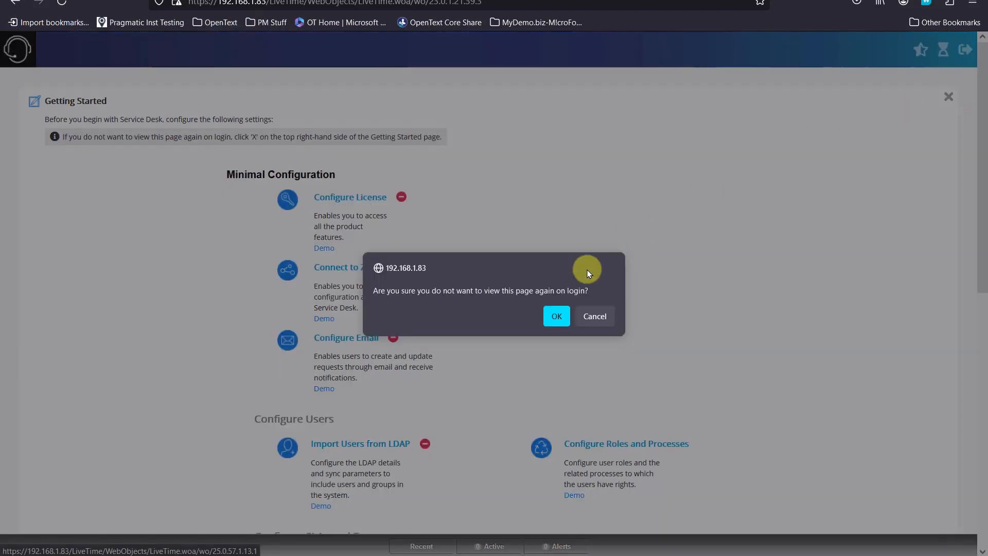
click(555, 316)
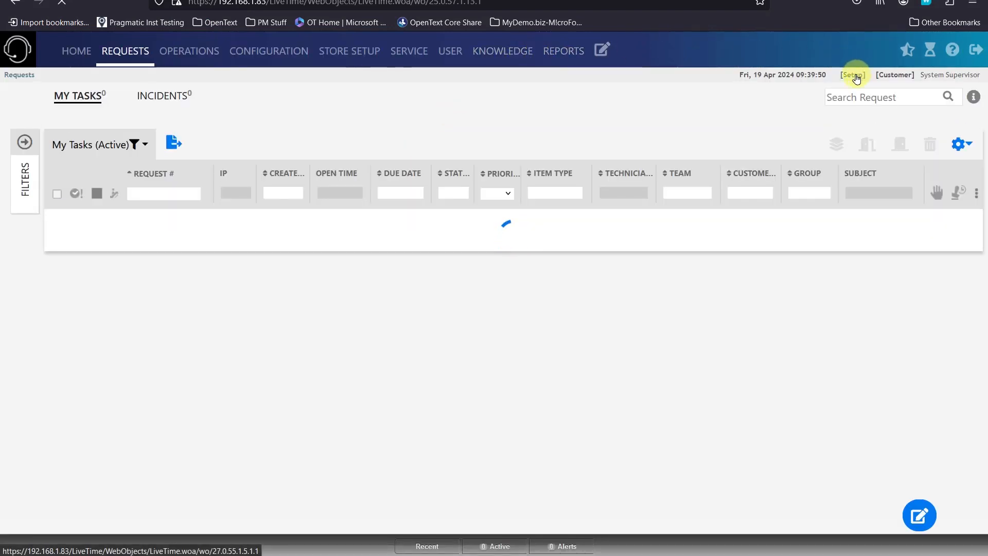
View Setup > Licenses, showing Service Manager version 24.2 with temporary user limits.
click(853, 75)
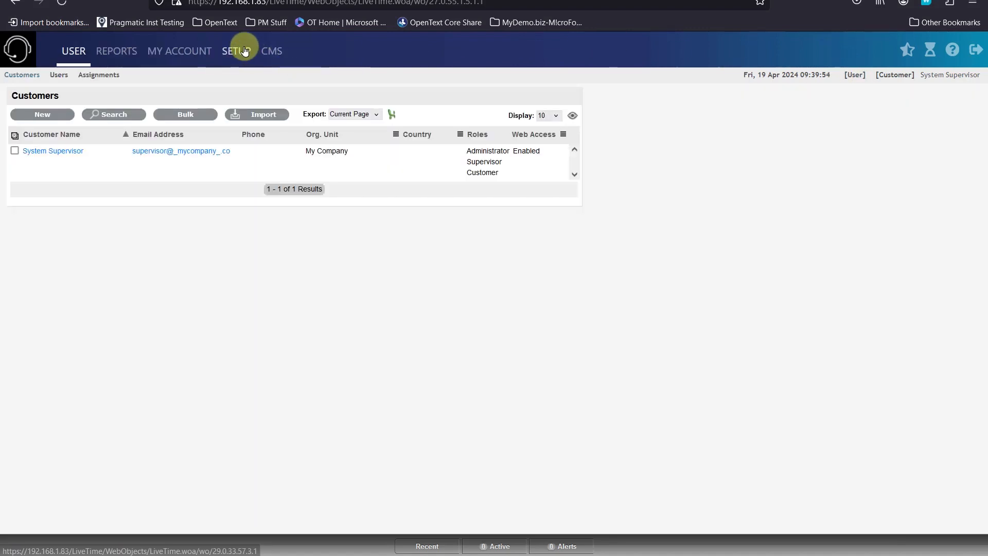
click(236, 51)
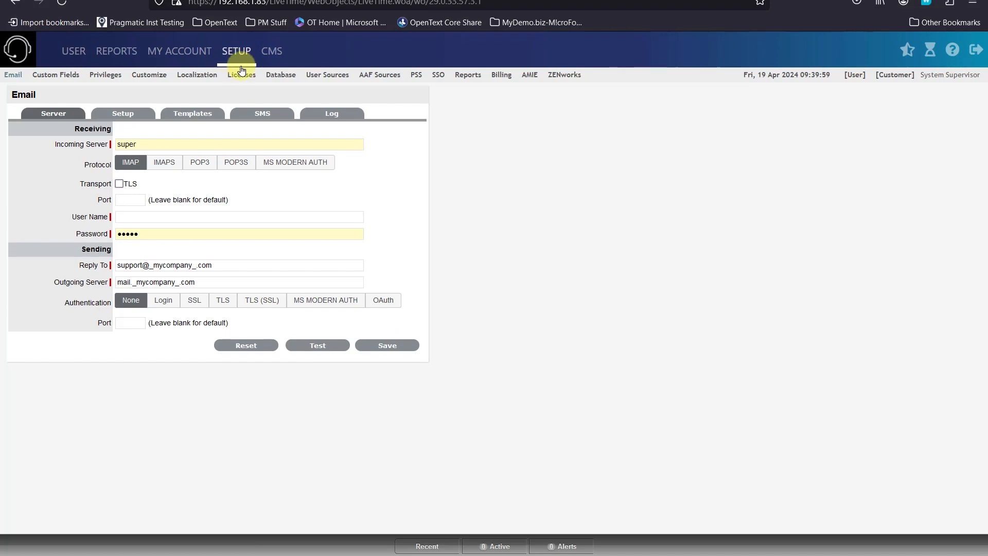
click(242, 74)
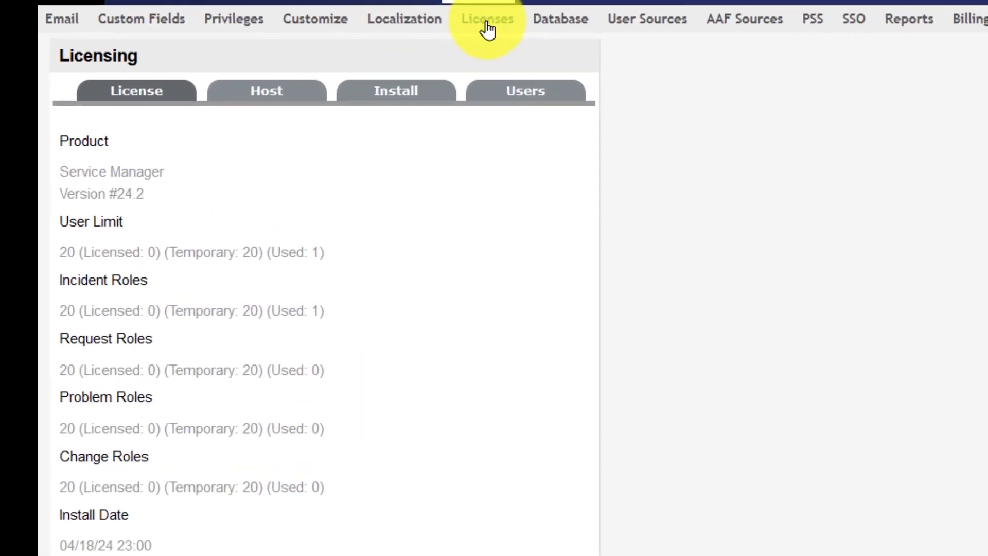